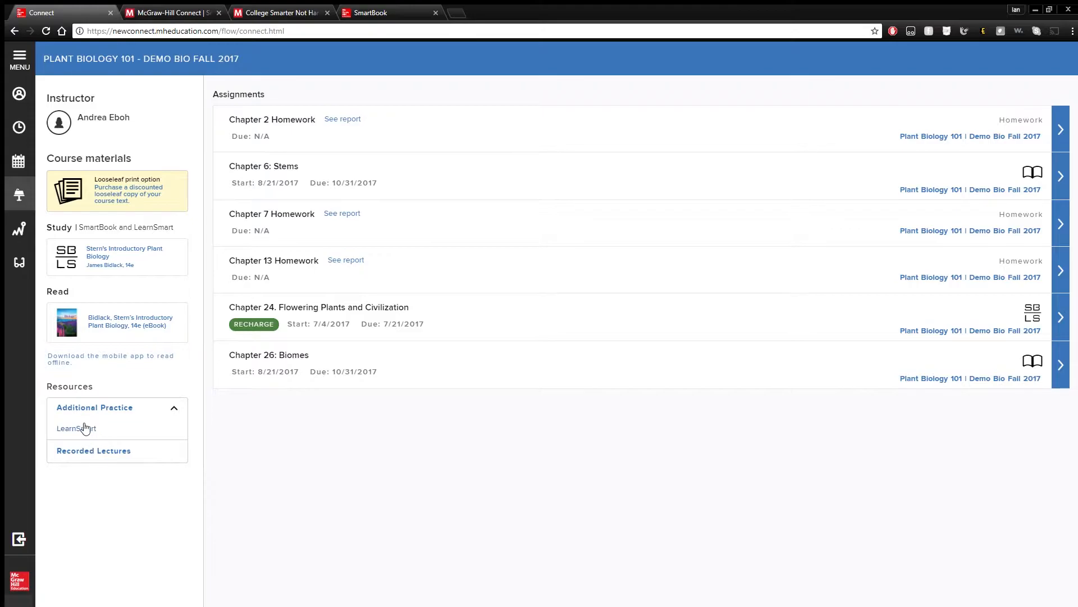
mouse_move(171, 426)
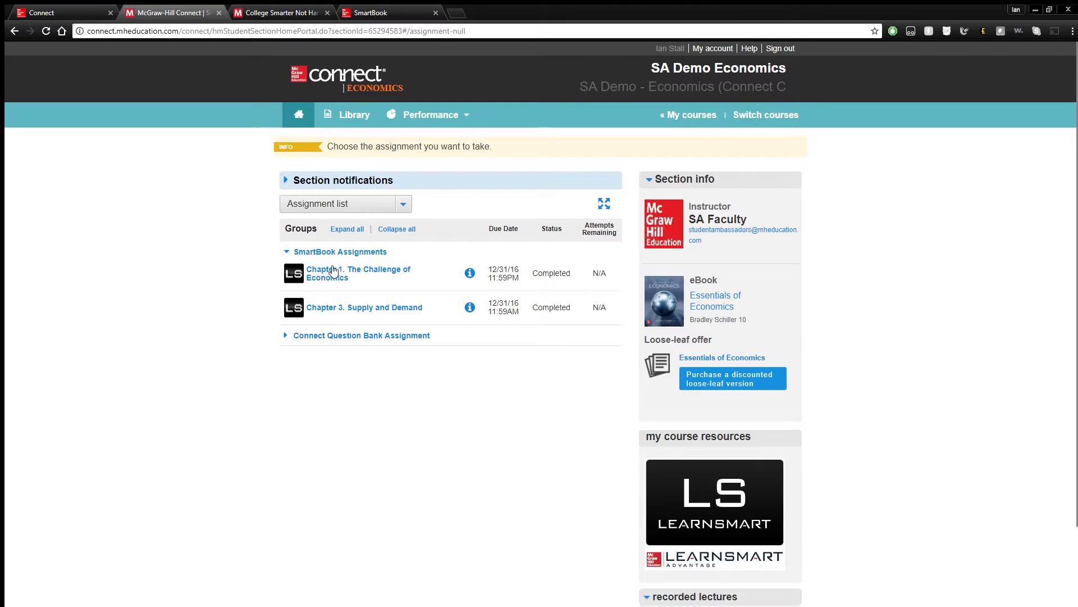
mouse_move(769, 501)
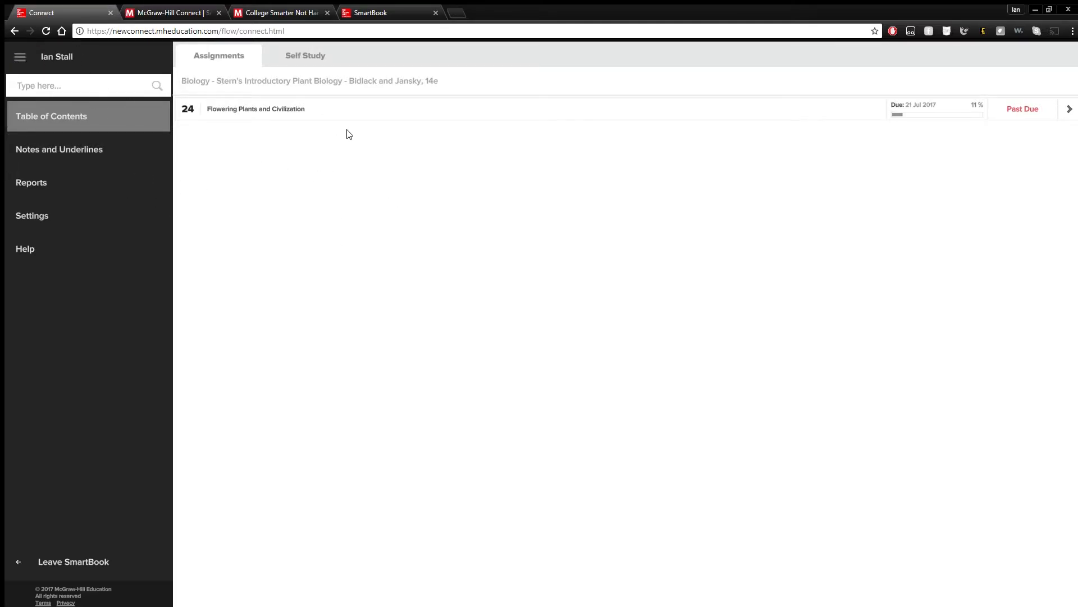
Step: View the Self Study chapter list, then go to the Reports overview page
left_click(19, 57)
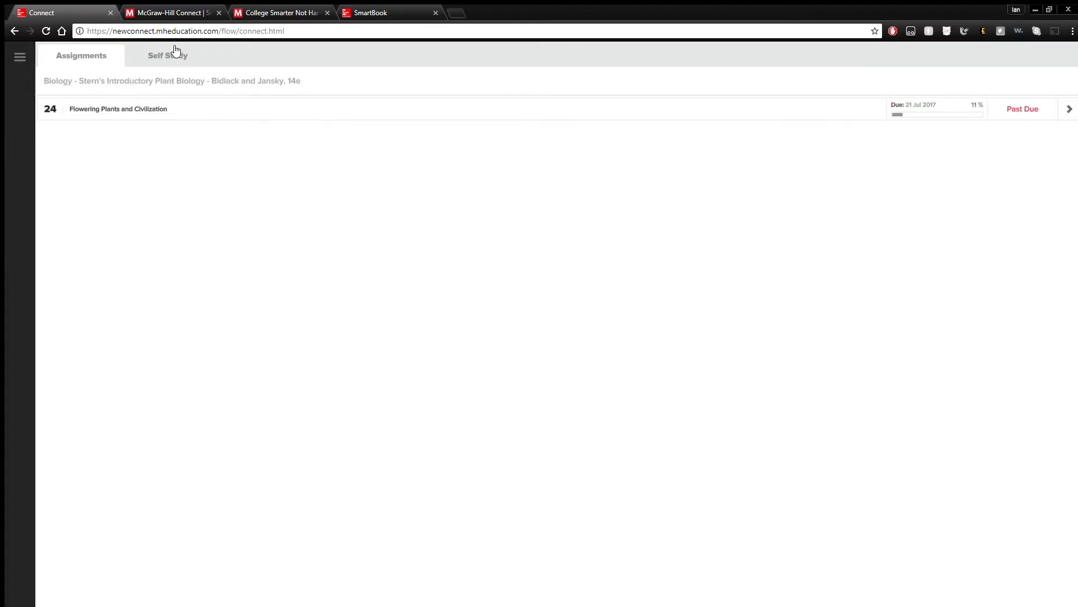
left_click(168, 55)
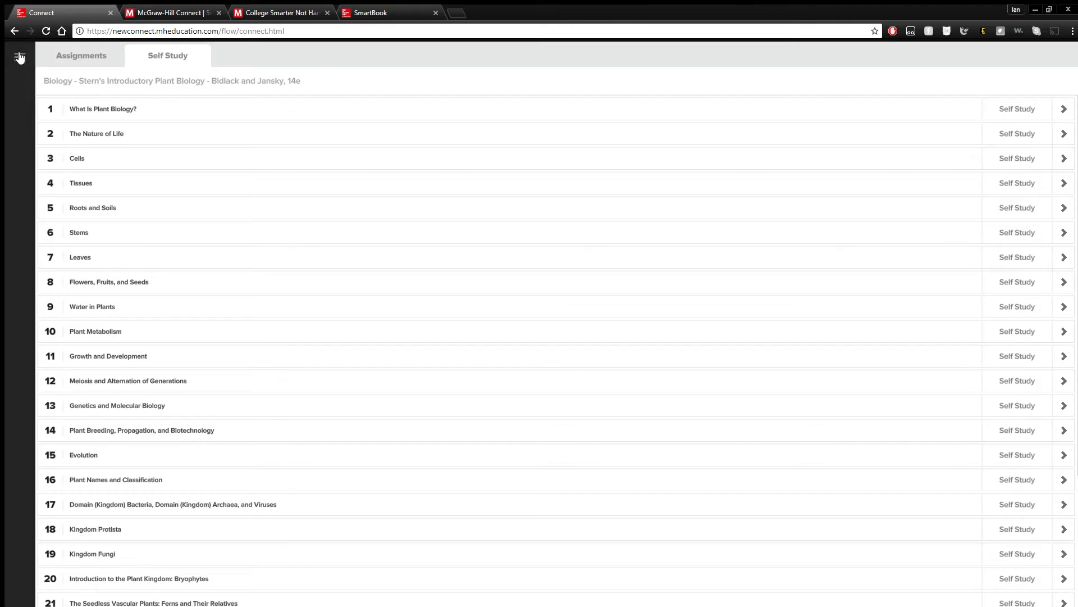
left_click(19, 56)
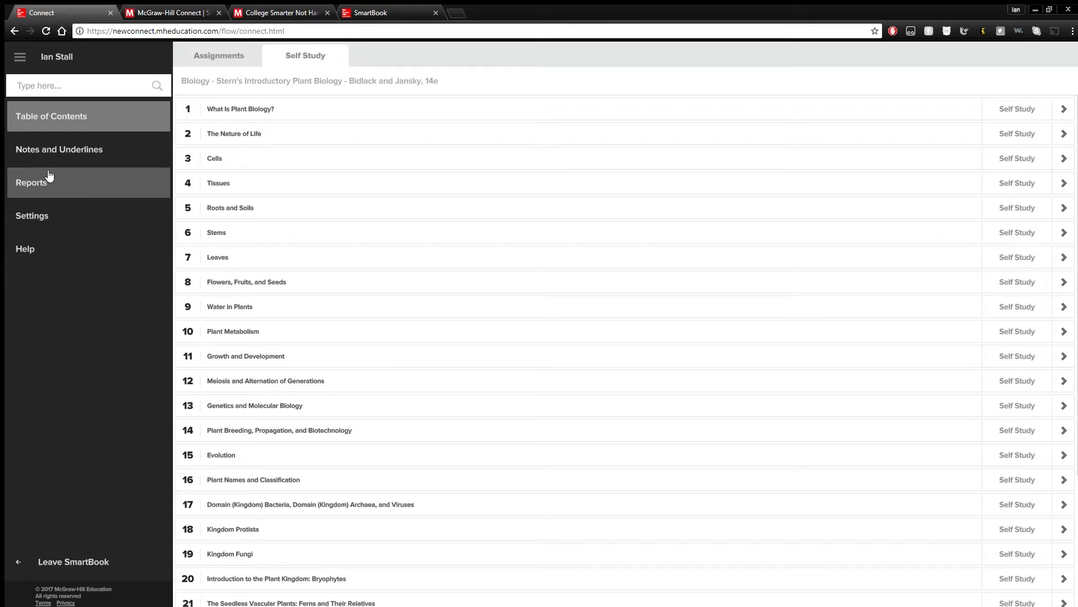
left_click(31, 182)
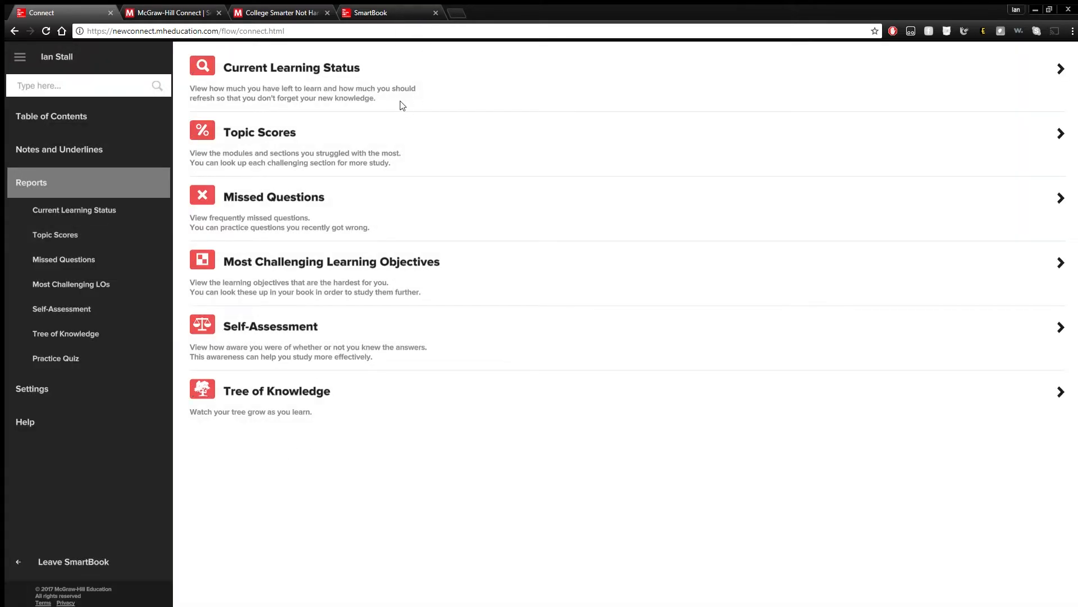
mouse_move(299, 67)
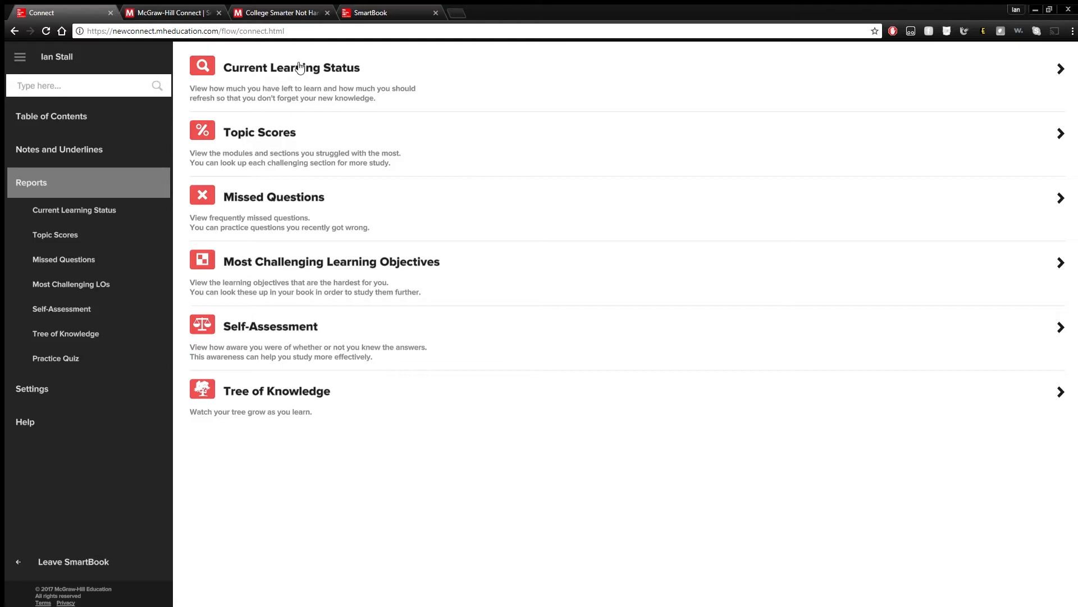
Step: Review module progress in Current Learning Status, then open the Topic Scores report
left_click(291, 67)
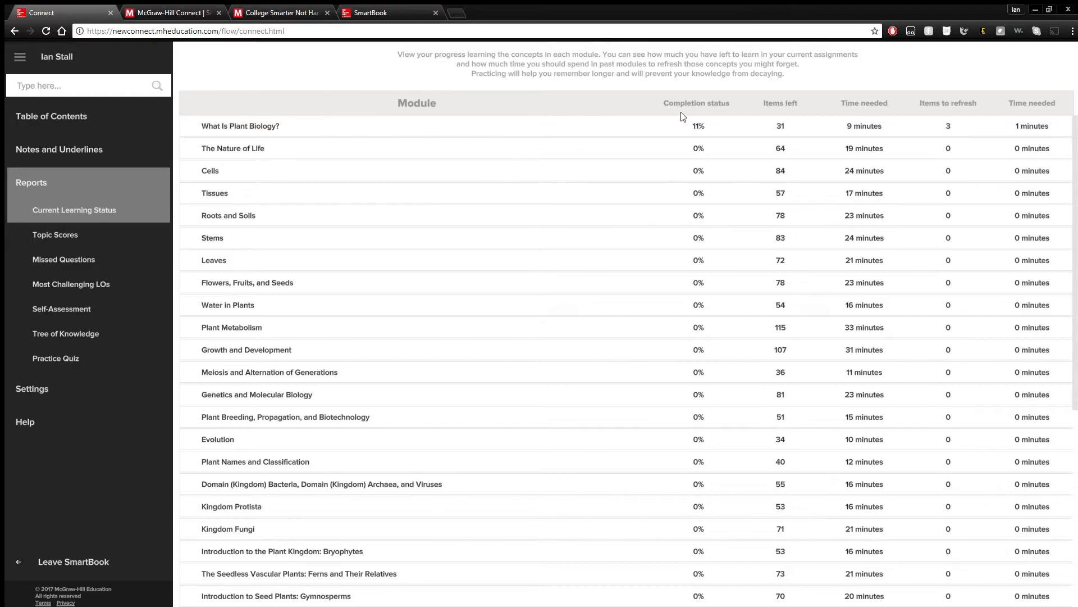
mouse_move(844, 141)
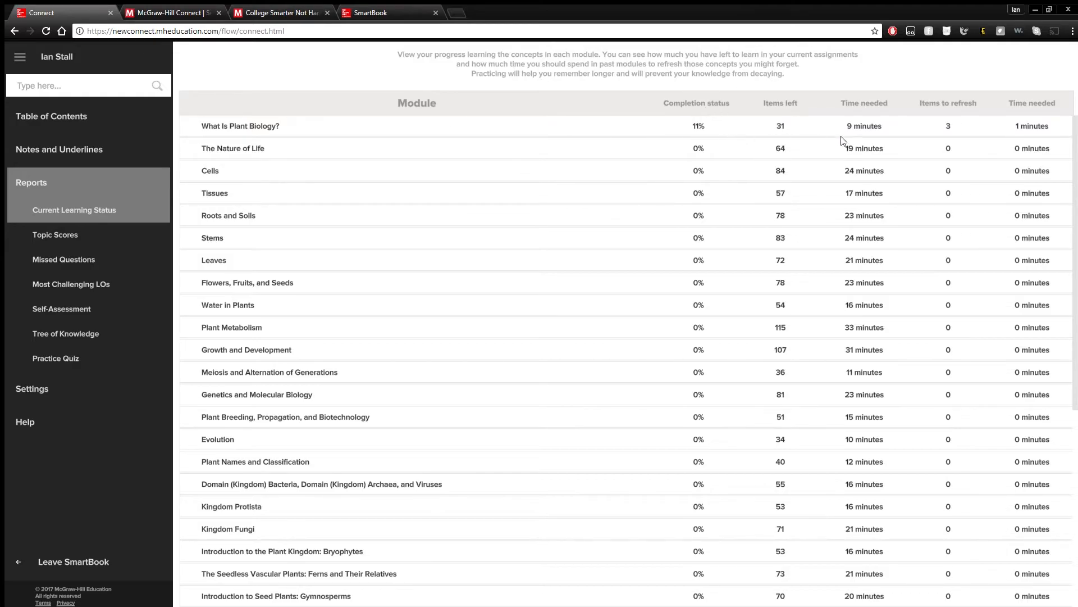
mouse_move(775, 128)
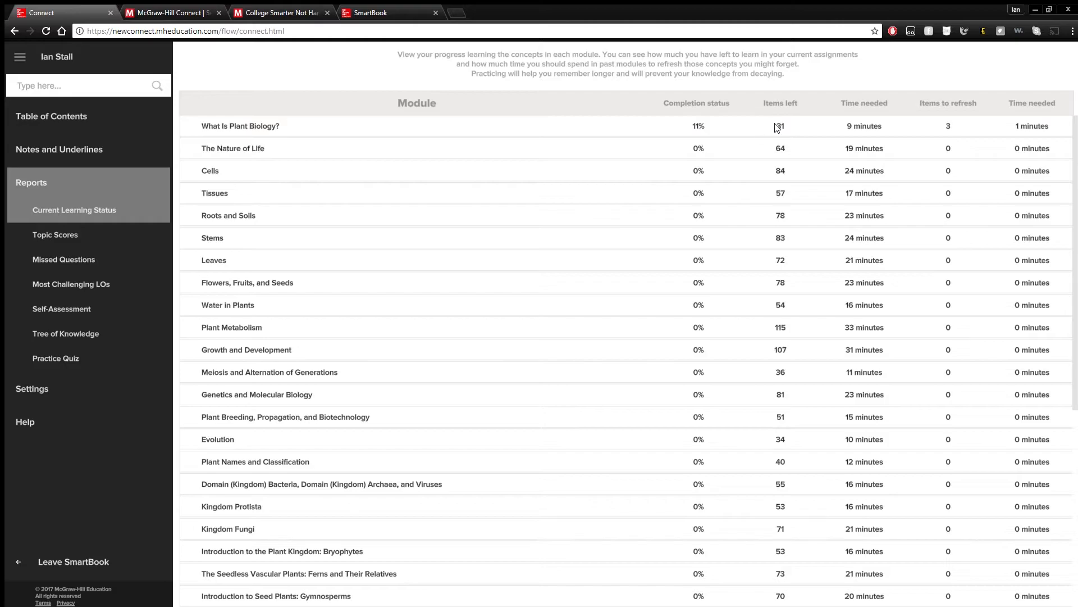
mouse_move(845, 128)
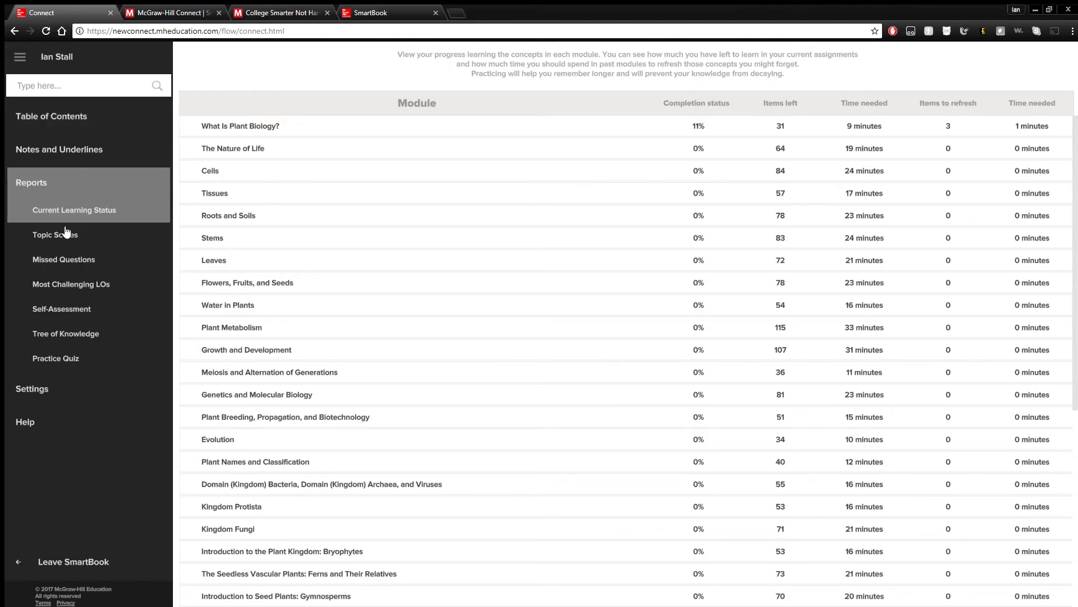
left_click(55, 233)
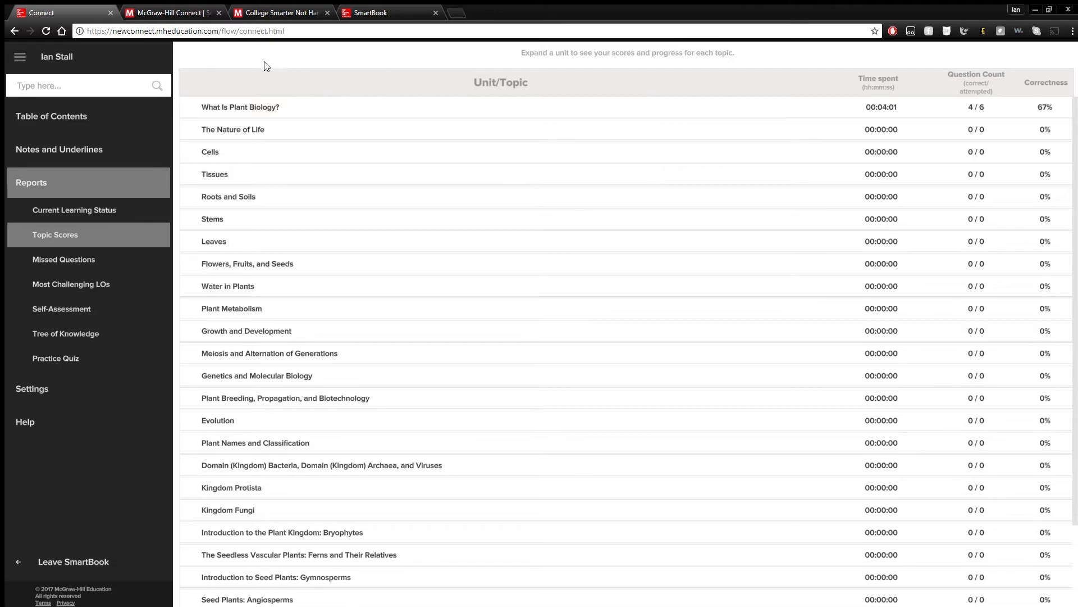
mouse_move(868, 107)
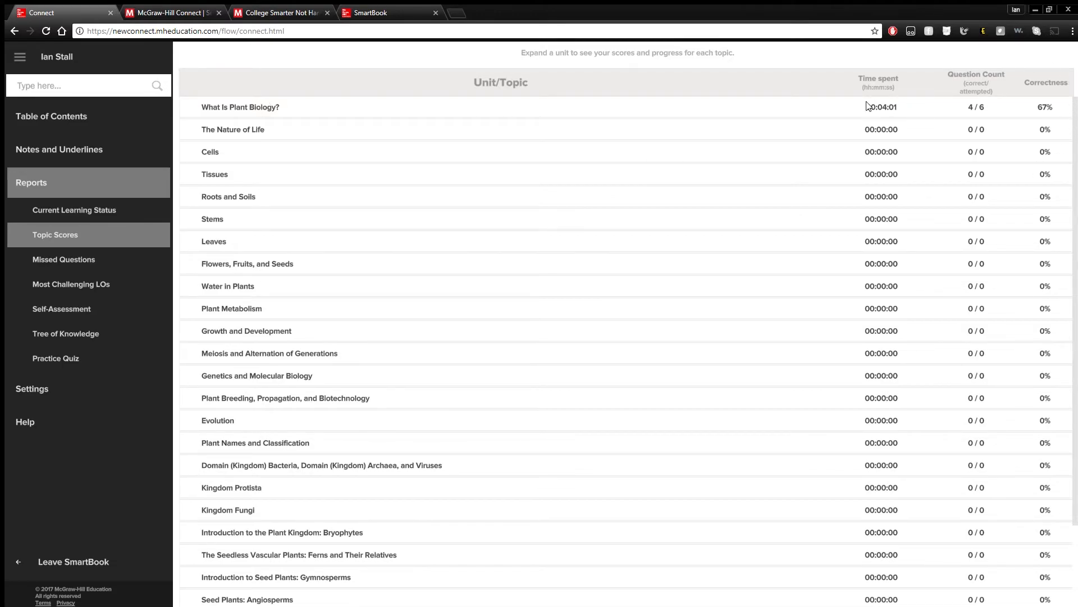
mouse_move(935, 123)
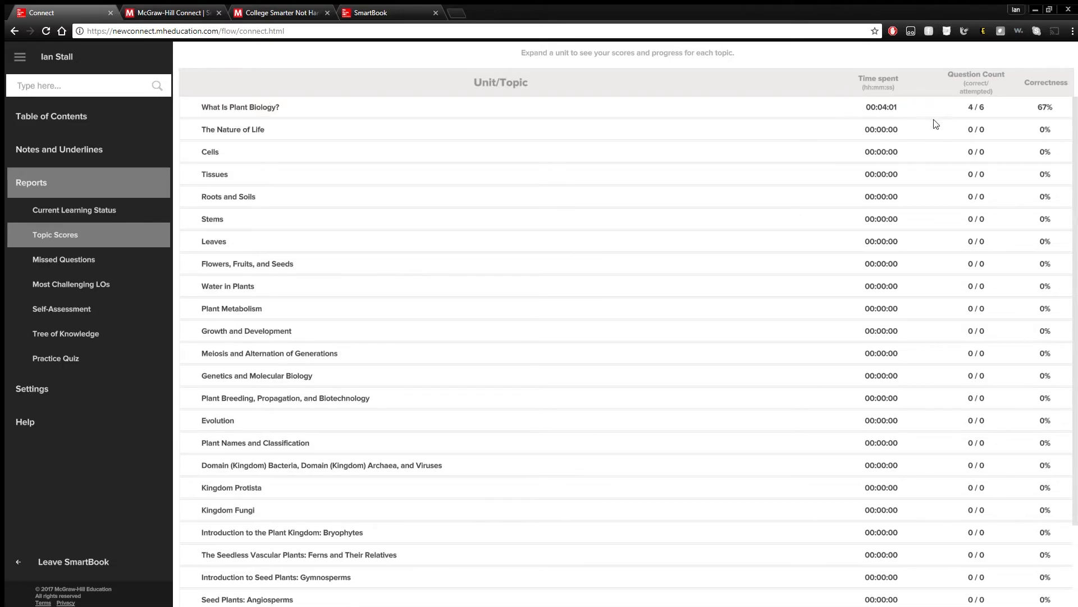
mouse_move(963, 56)
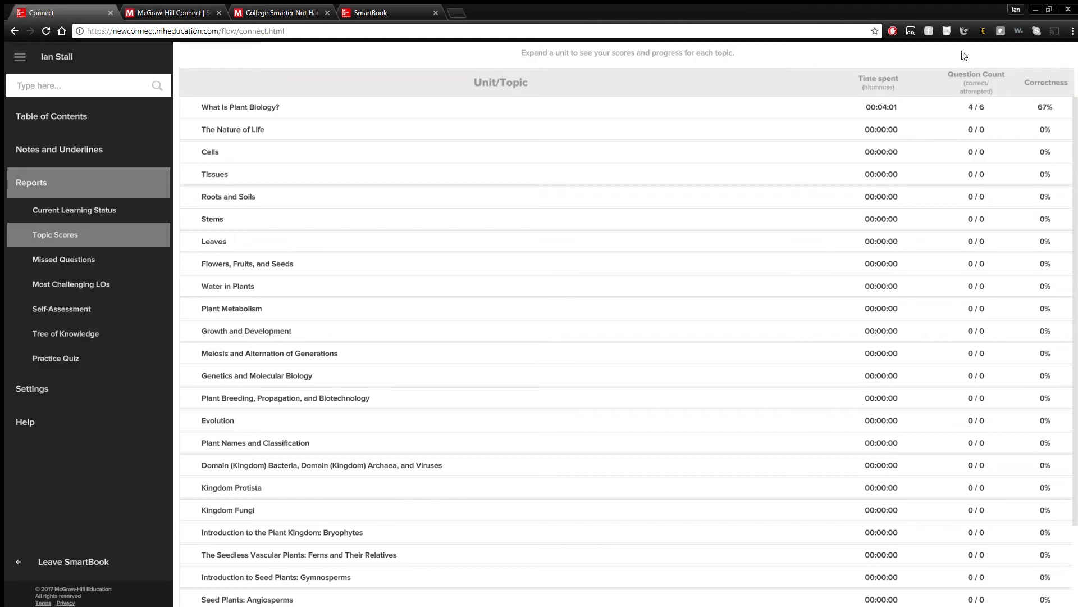